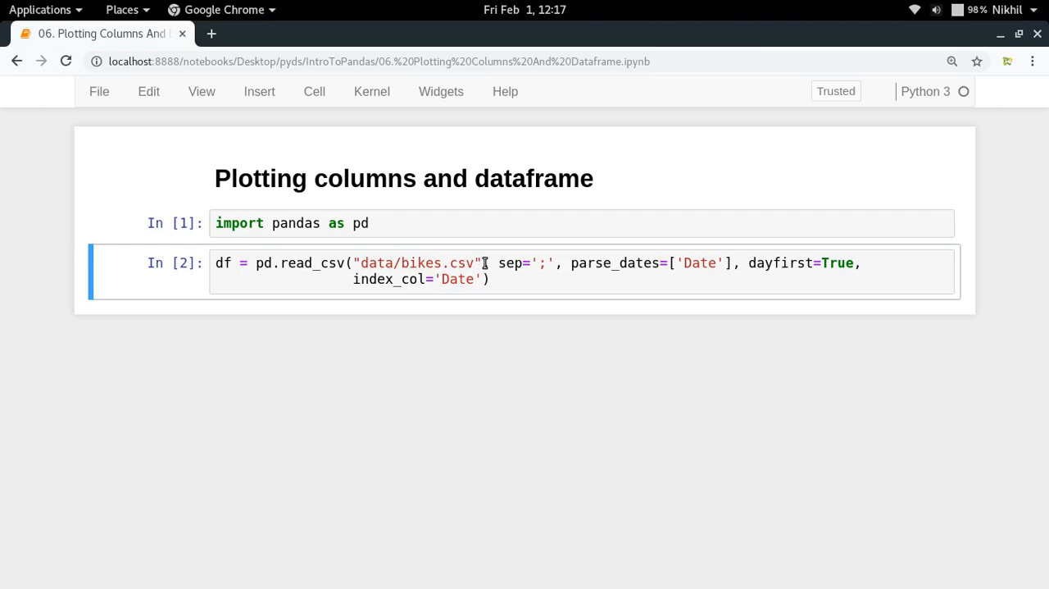
Add two empty code cells below the read_csv cell
left_click_drag(485, 262, 488, 279)
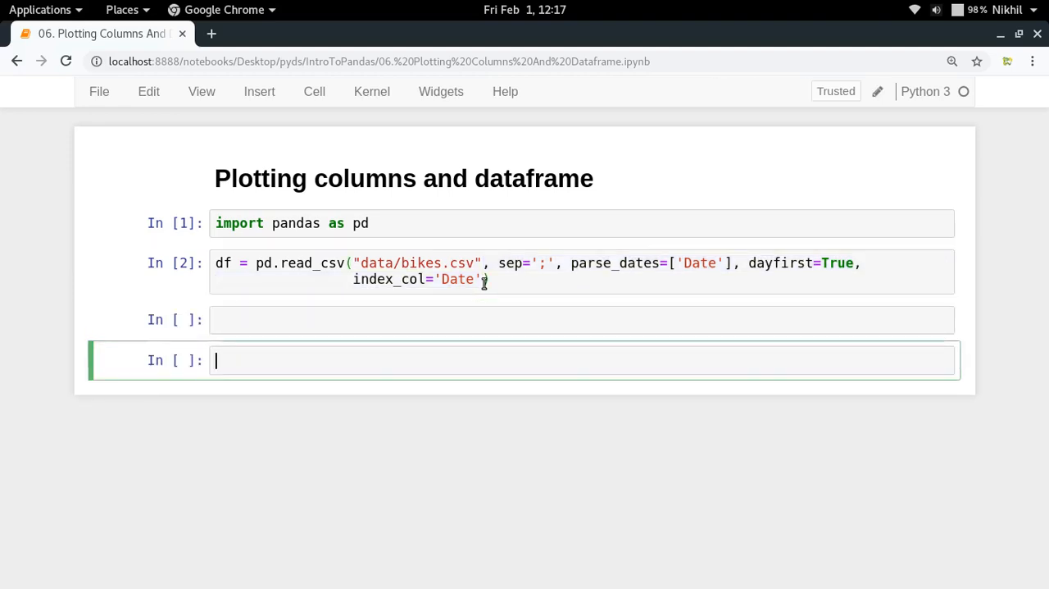
Run df.head() to show the first five rows of bike counts, then begin a new cell
type("df.head(")
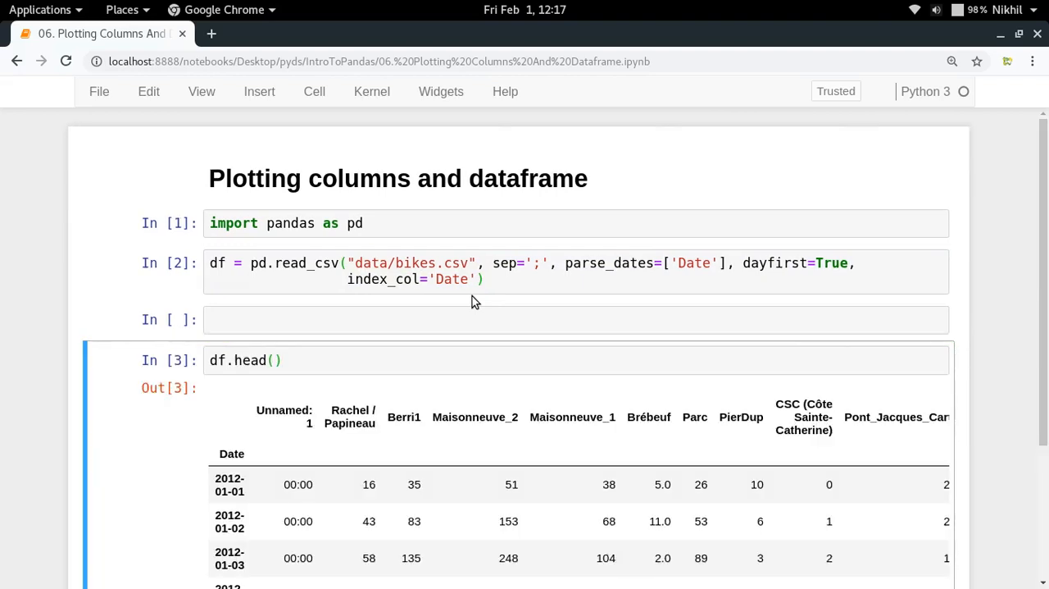
scroll("down", 3)
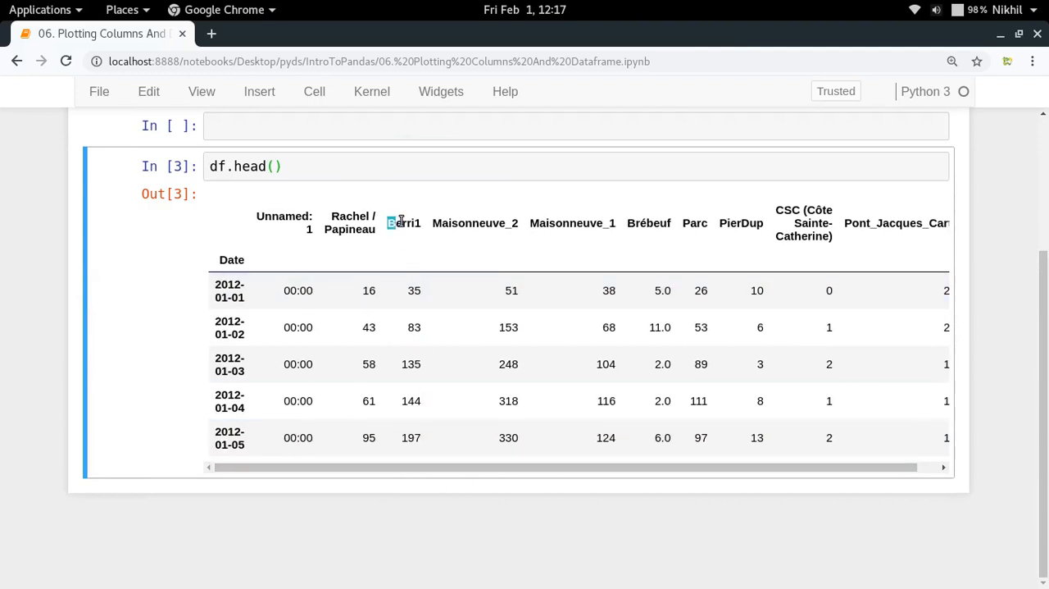
double_click(403, 222)
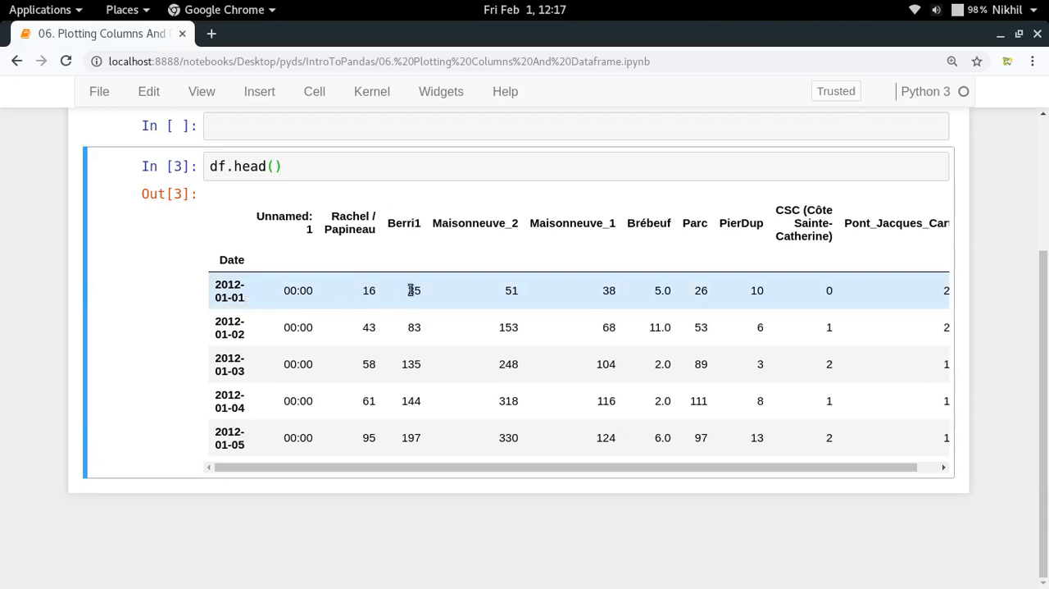
double_click(413, 290)
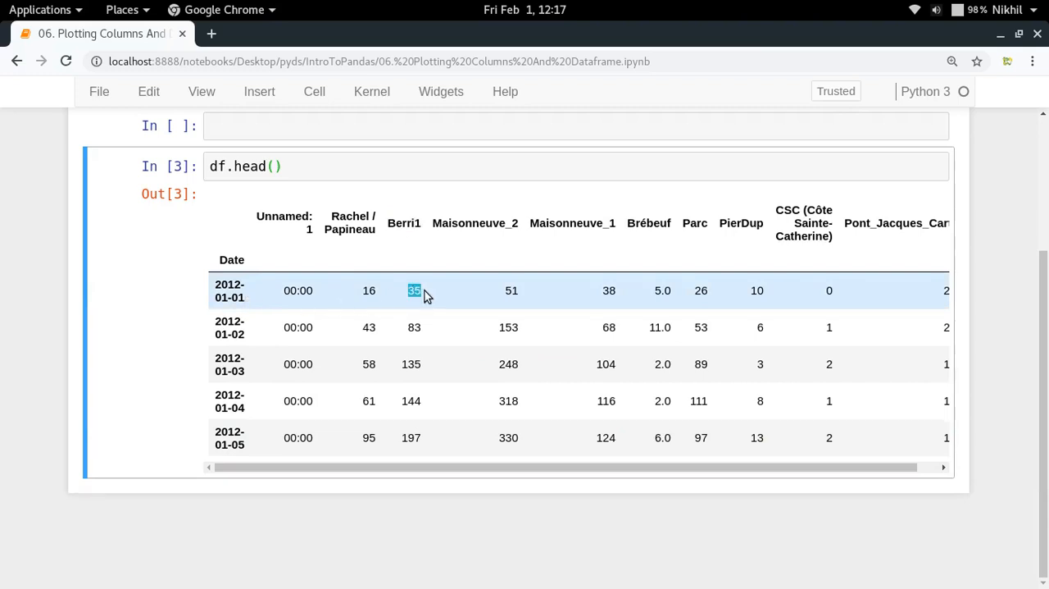
mouse_move(402, 327)
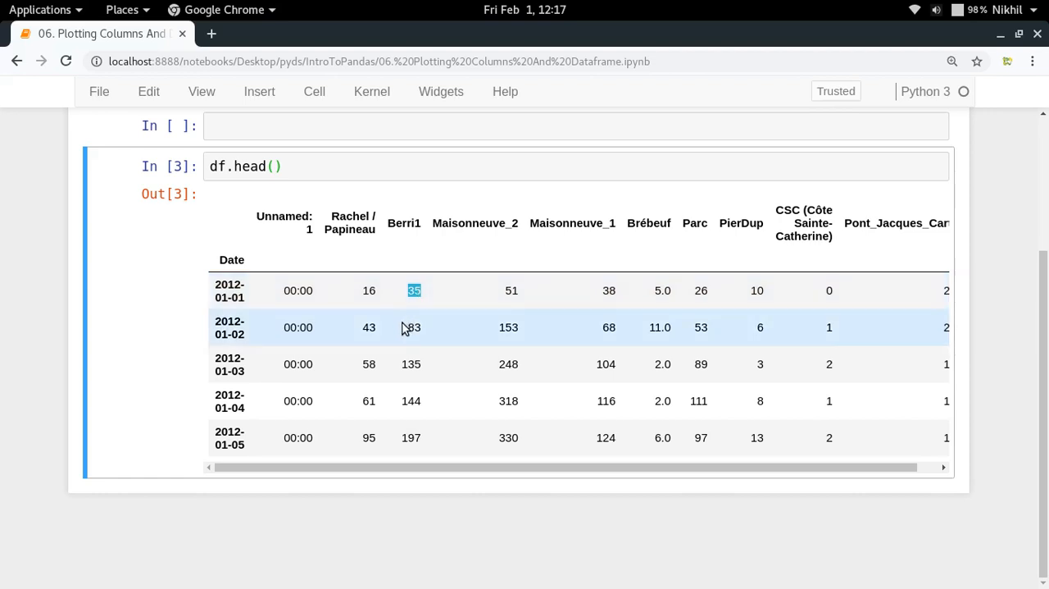
left_click(413, 328)
type("df")
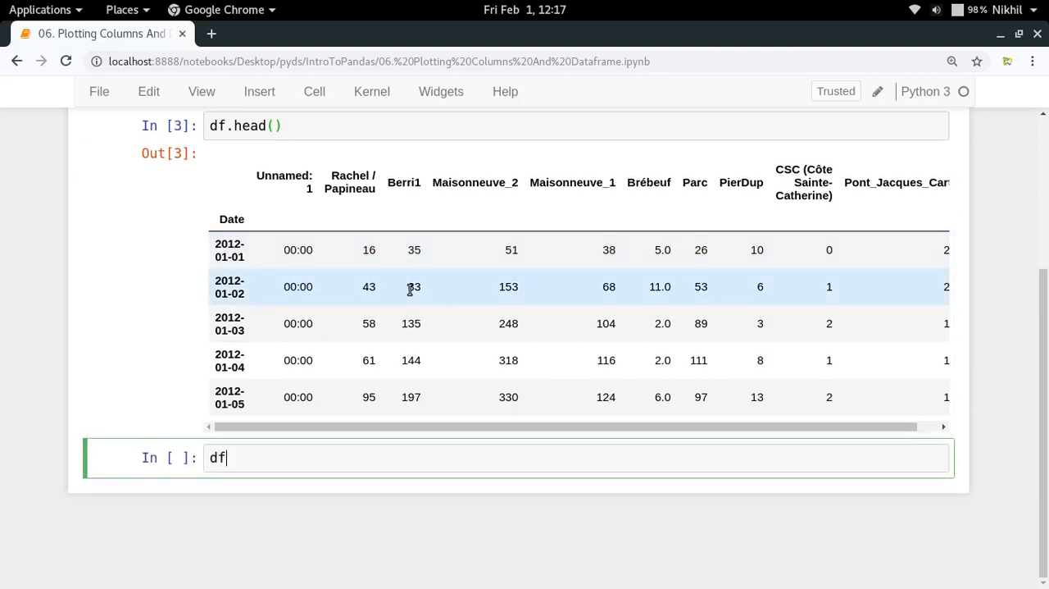
Run df['Berri1'] to list the Berri1 daily counts indexed by date
type("['Berr']")
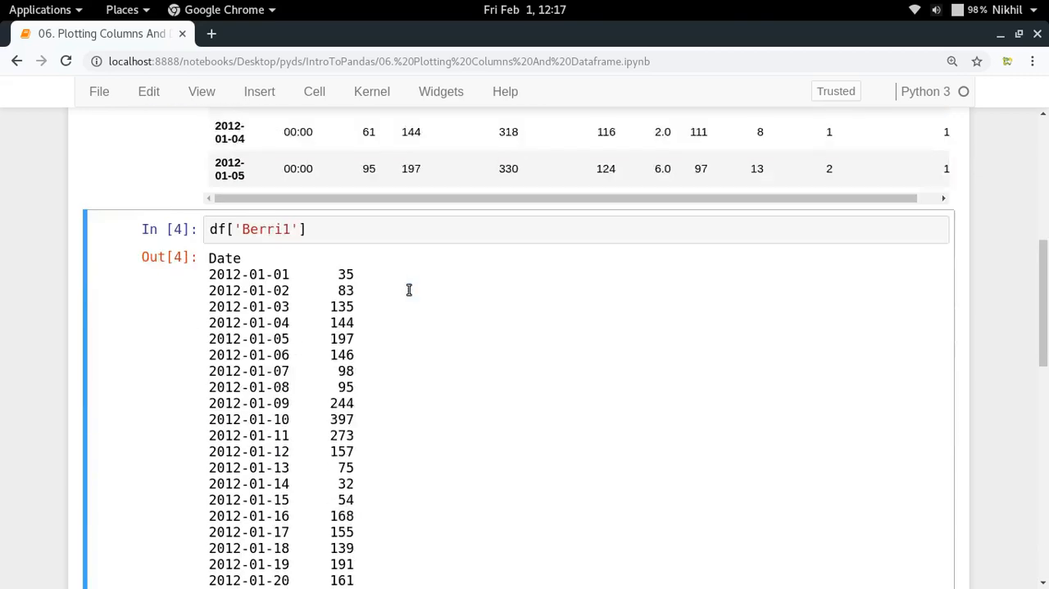
scroll("down", 3)
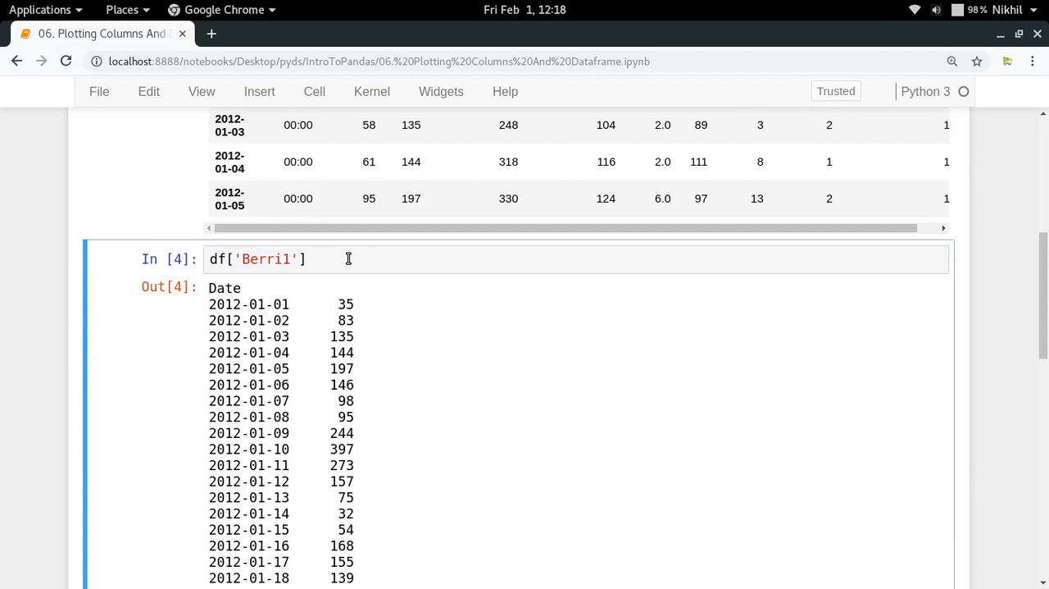
Run df['Berri1'].plot(), returning an AxesSubplot object, and add an empty cell above
type(".plo")
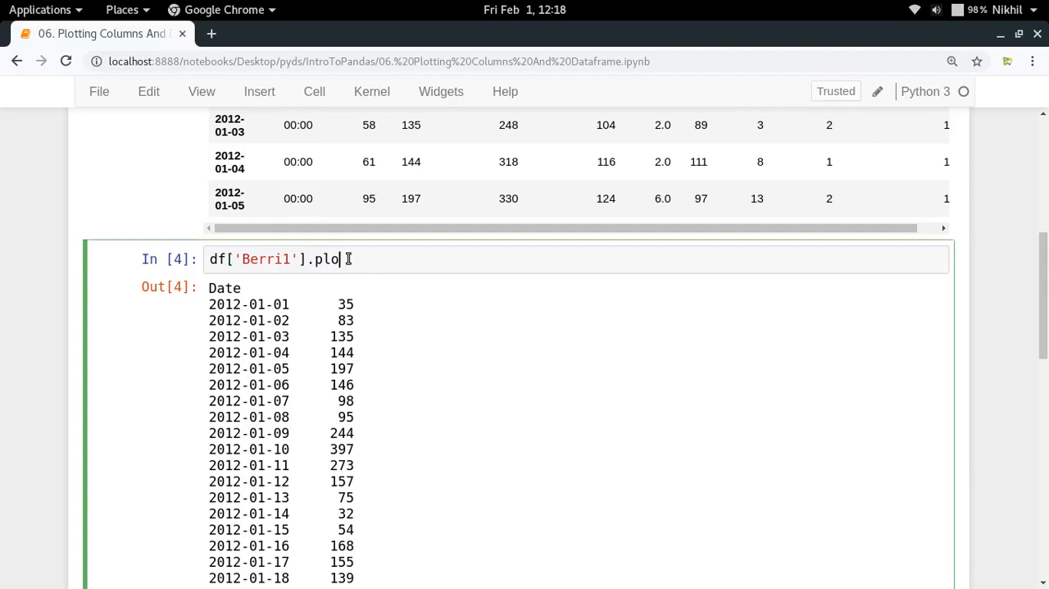
type("()")
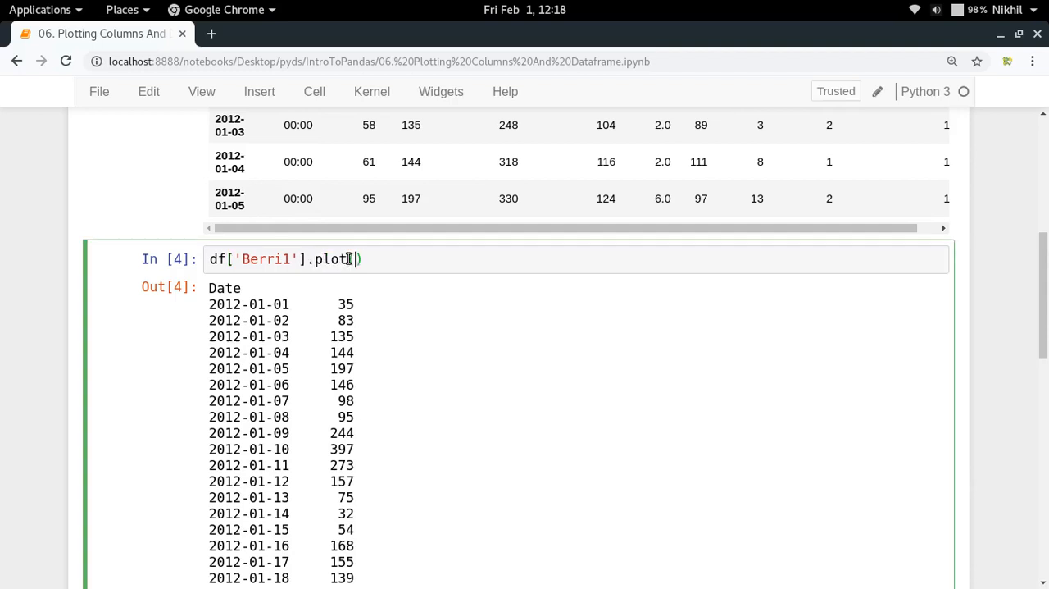
double_click(264, 259)
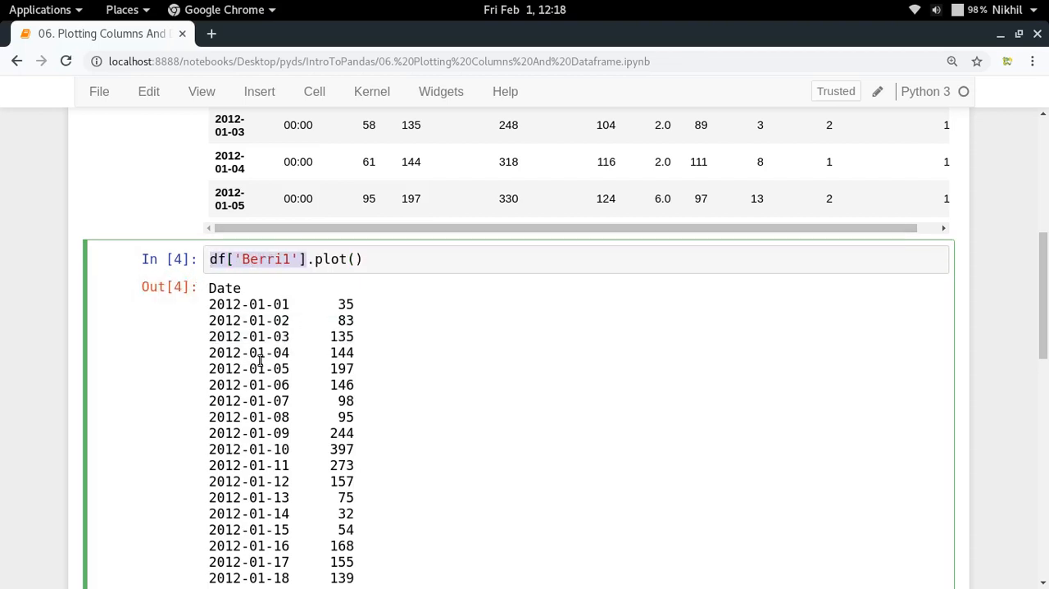
scroll("down", 3)
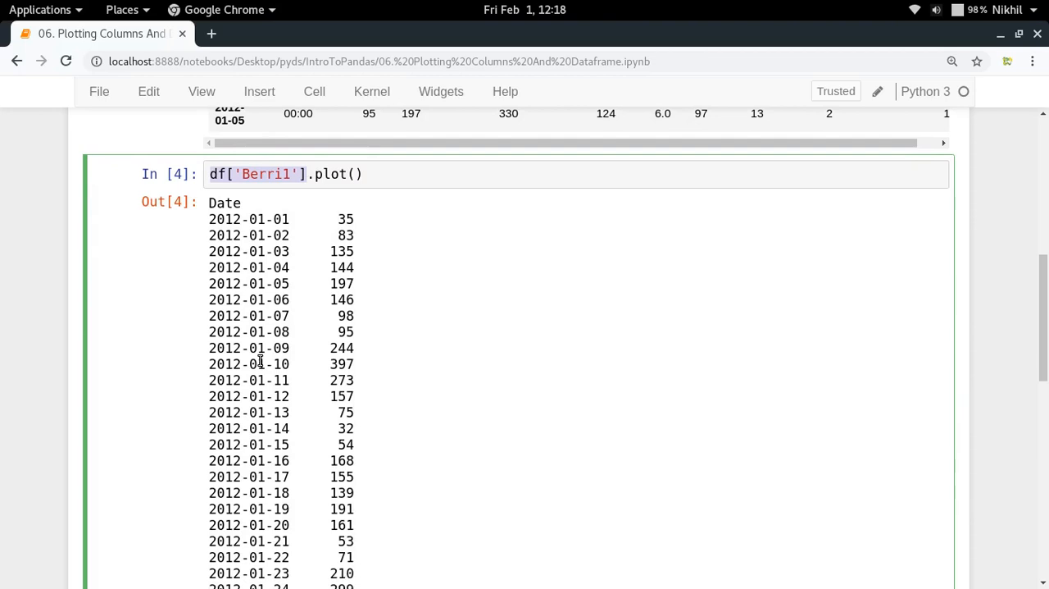
scroll("down", 3)
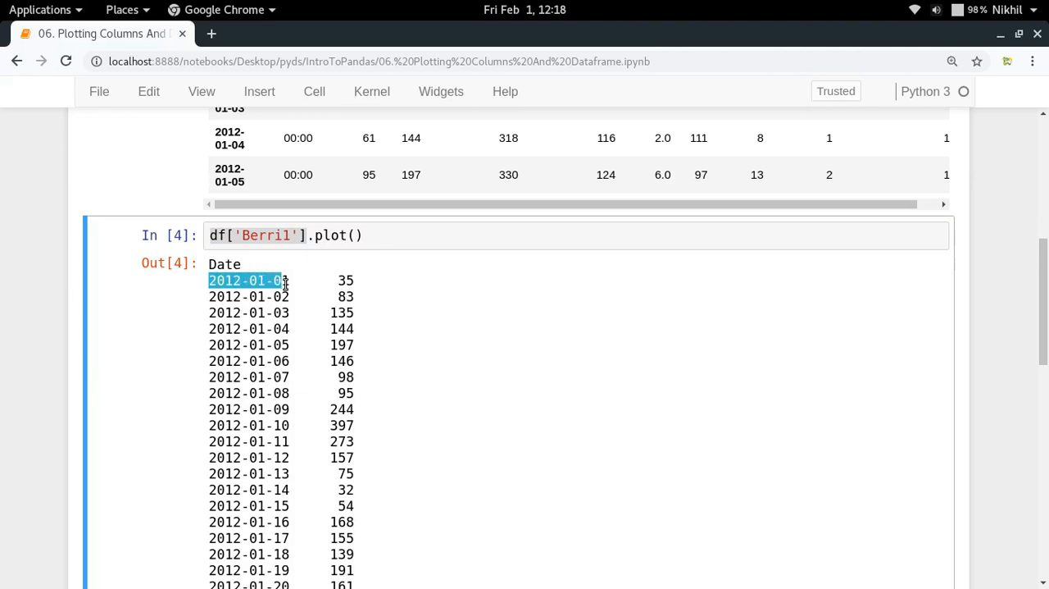
scroll("down", 3)
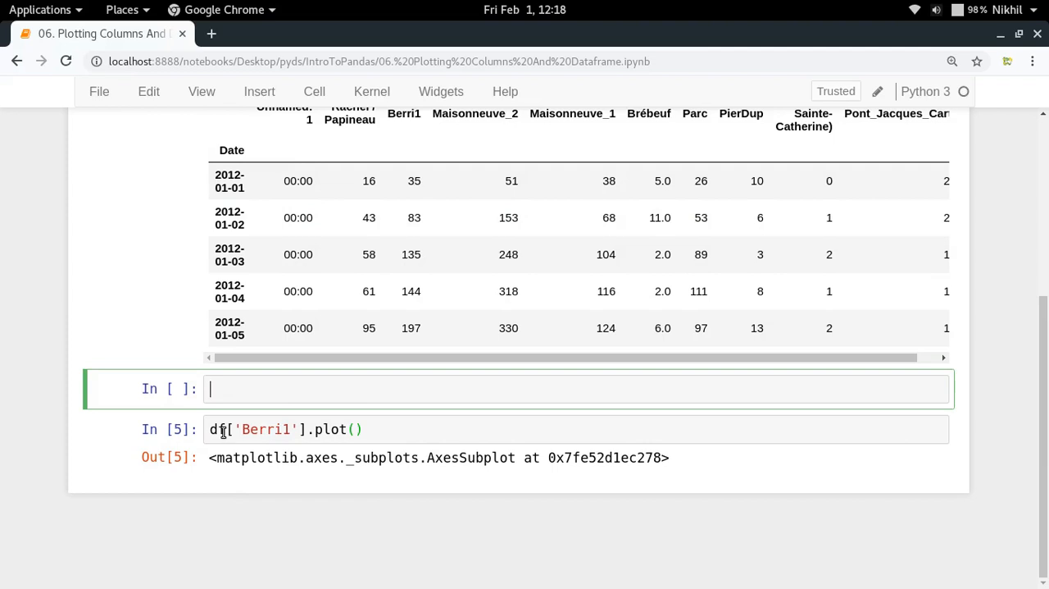
Enable %matplotlib inline so the Berri1 line chart renders
type("%matplotlib inline")
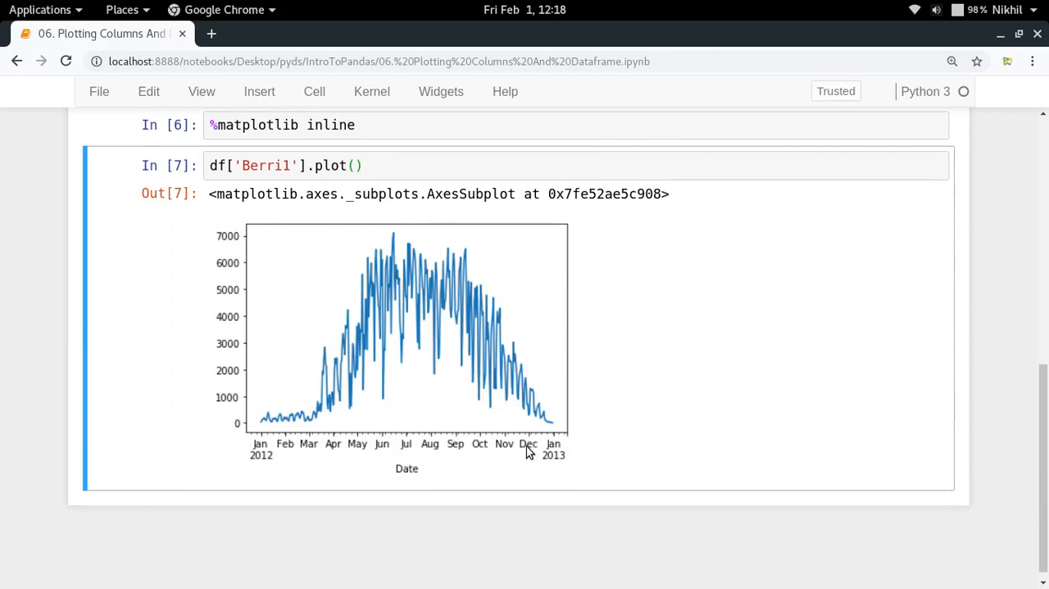
mouse_move(367, 437)
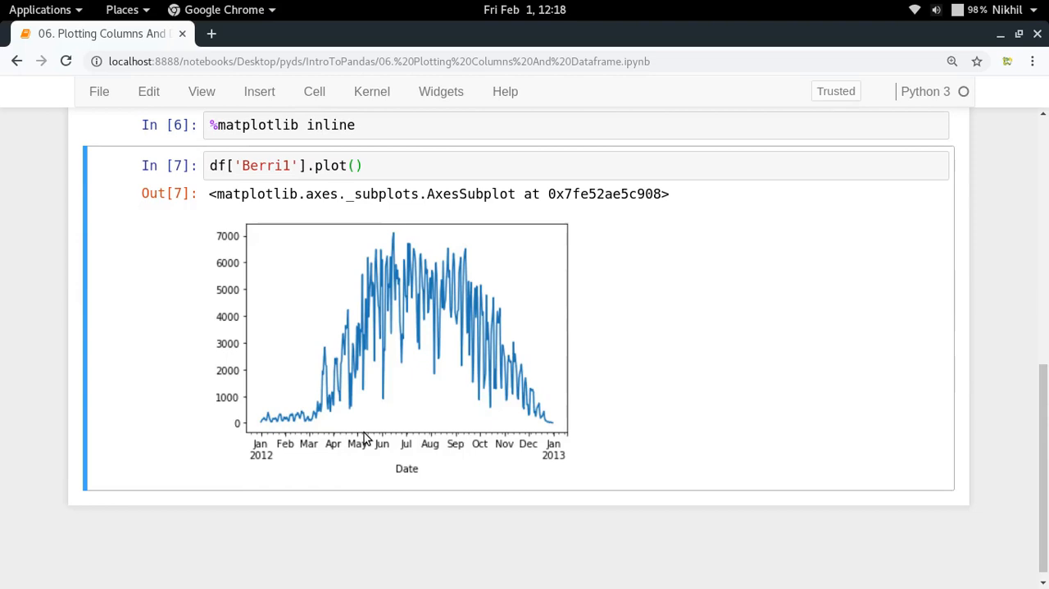
mouse_move(215, 185)
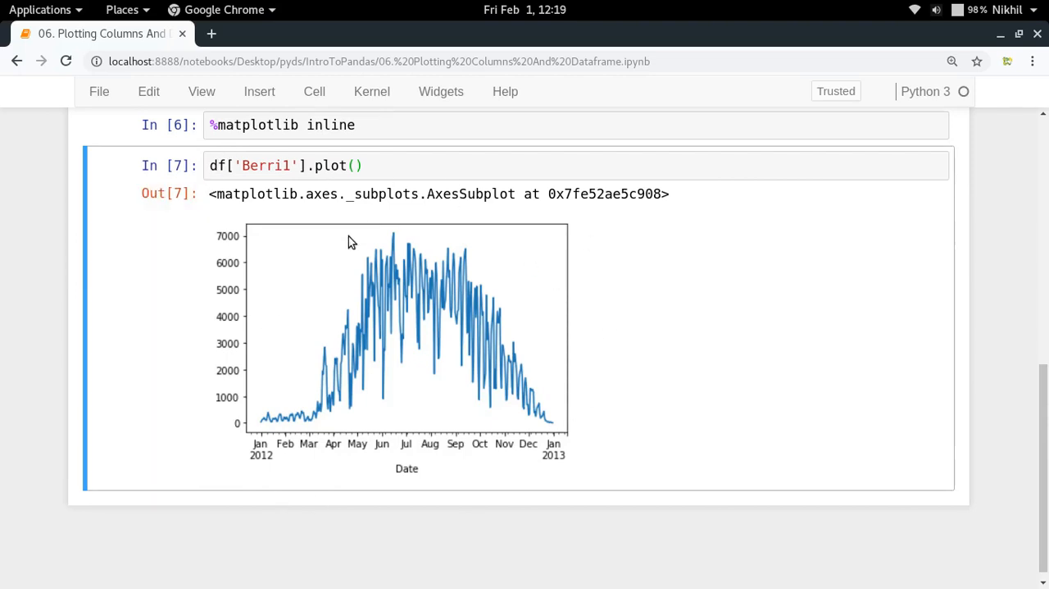
mouse_move(354, 444)
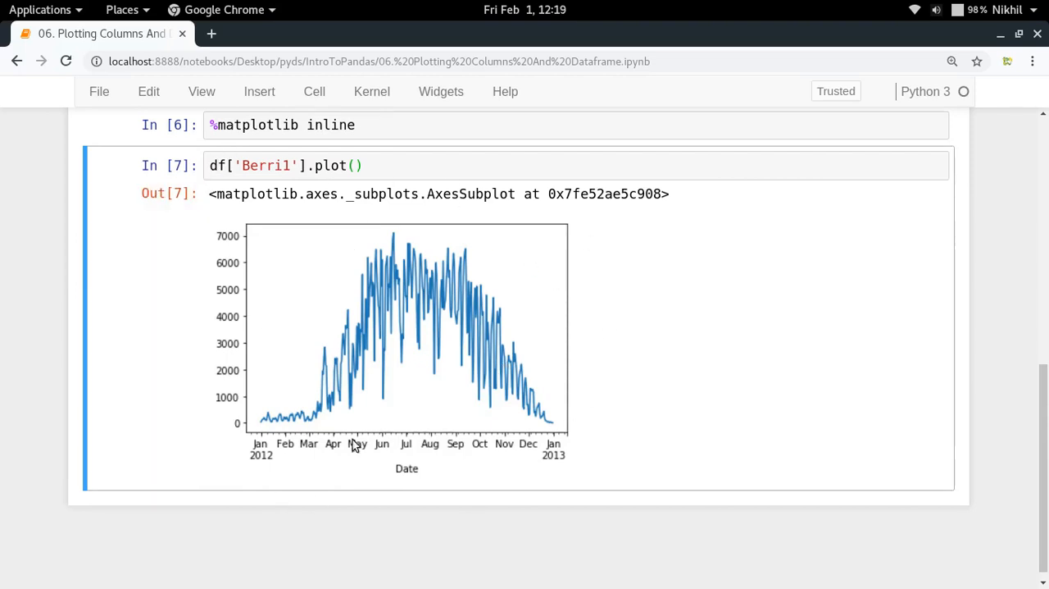
mouse_move(564, 457)
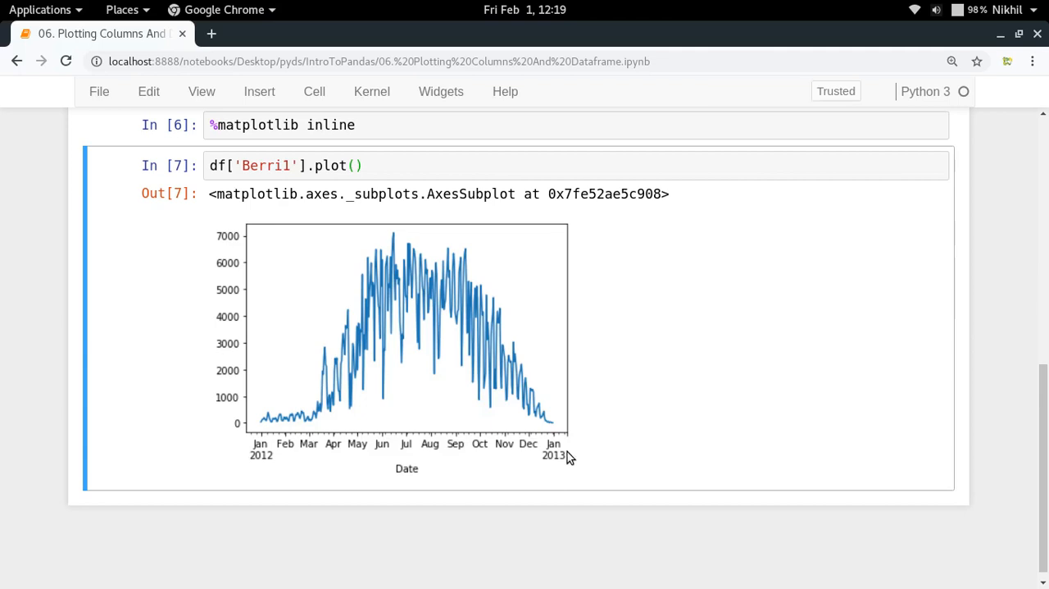
mouse_move(321, 452)
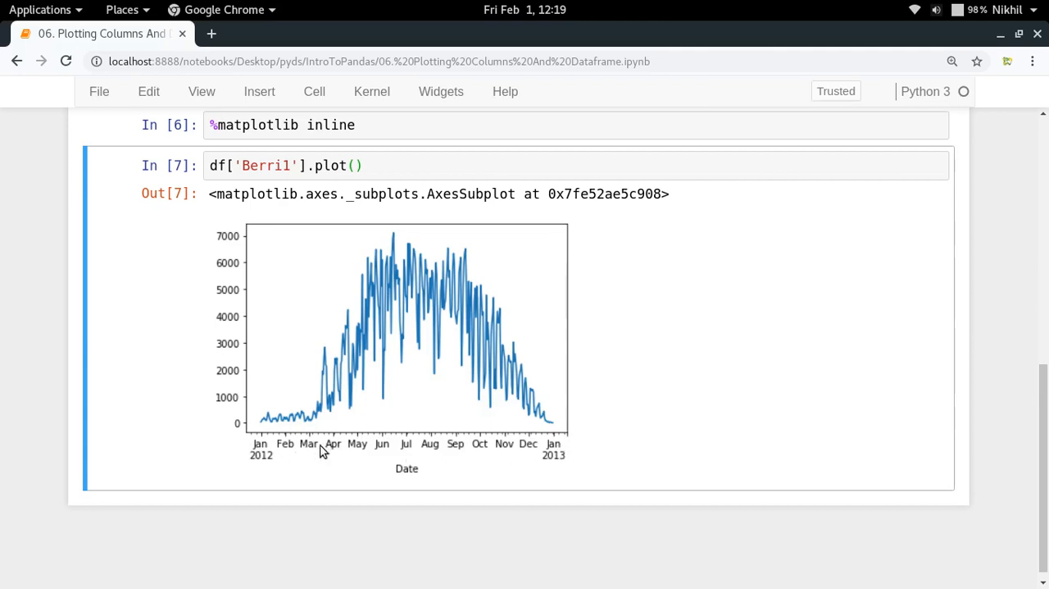
mouse_move(242, 427)
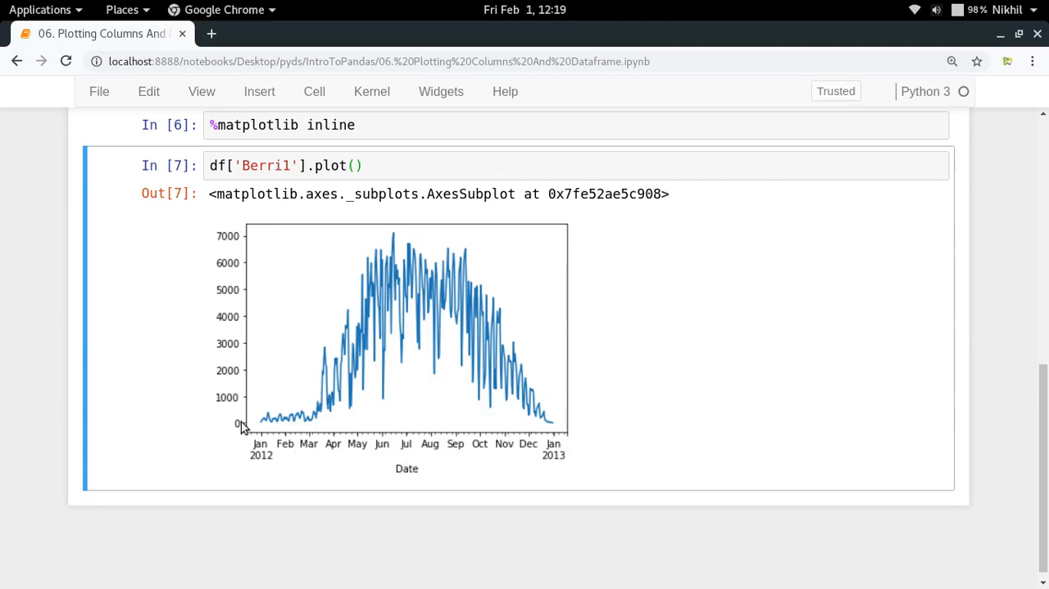
mouse_move(566, 425)
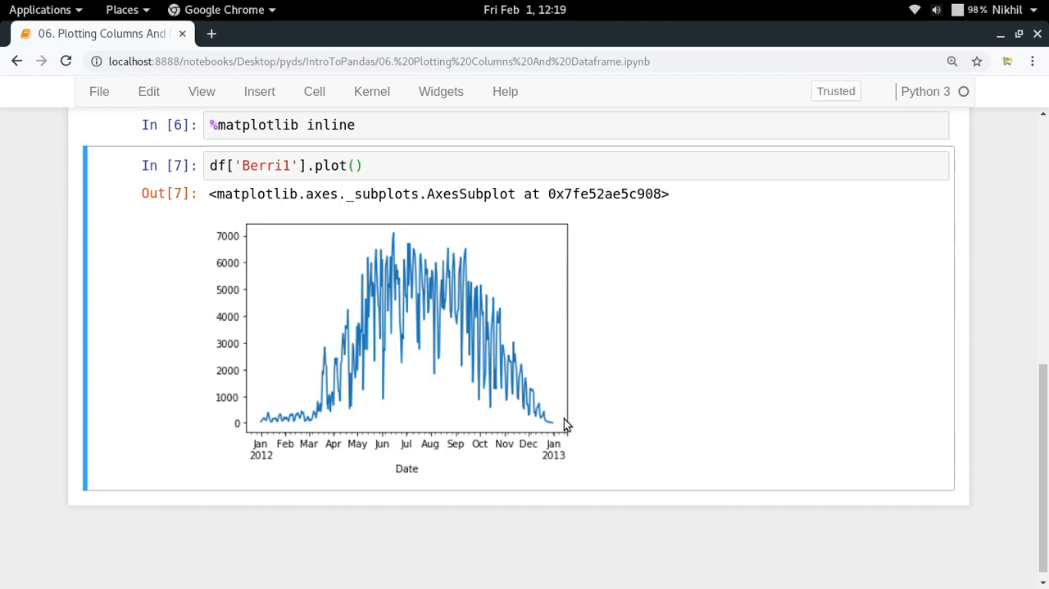
mouse_move(414, 407)
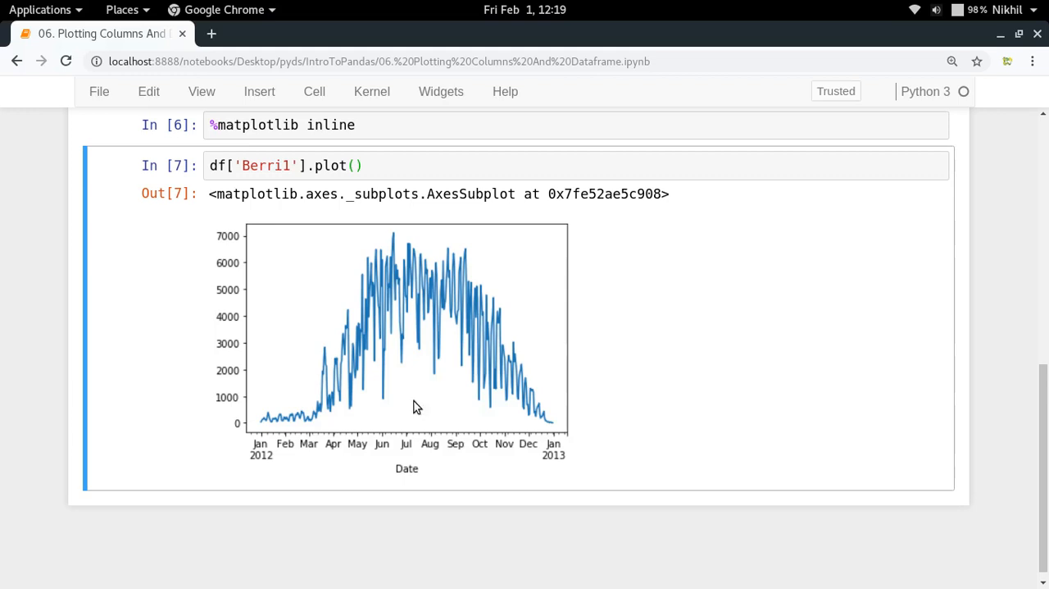
mouse_move(305, 425)
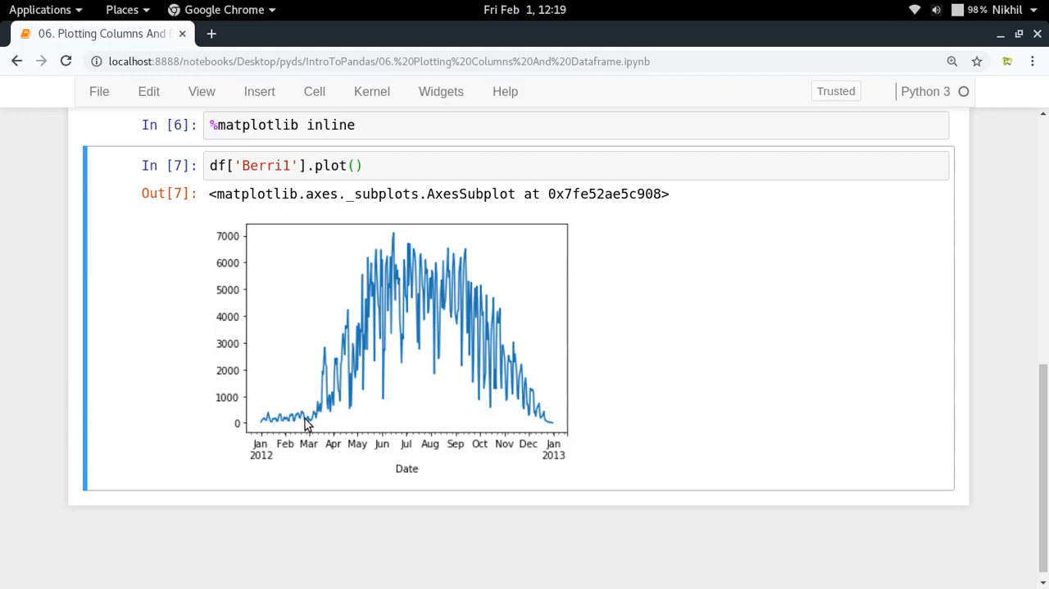
mouse_move(317, 417)
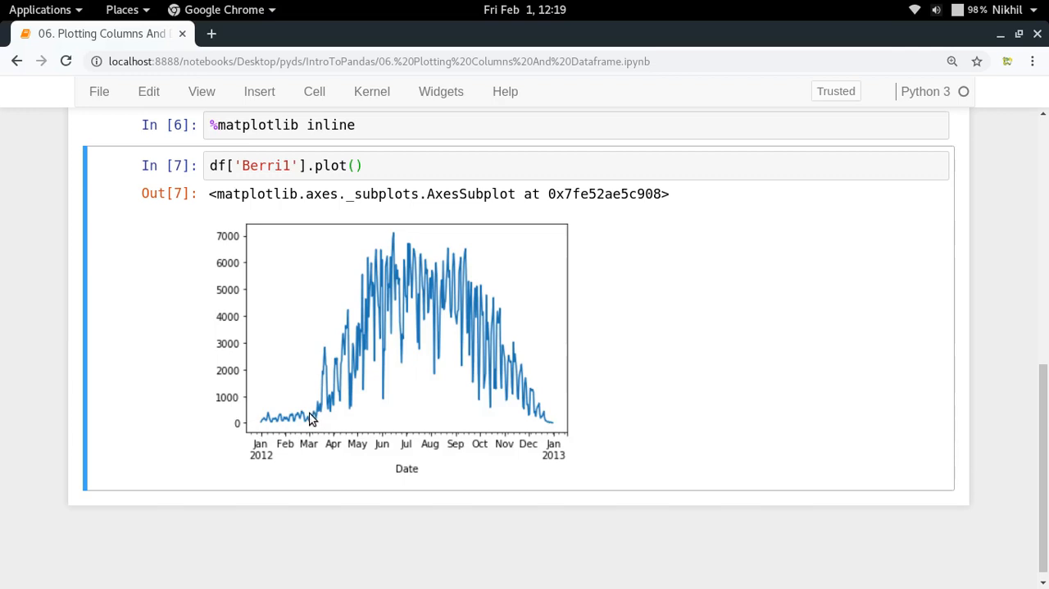
mouse_move(367, 300)
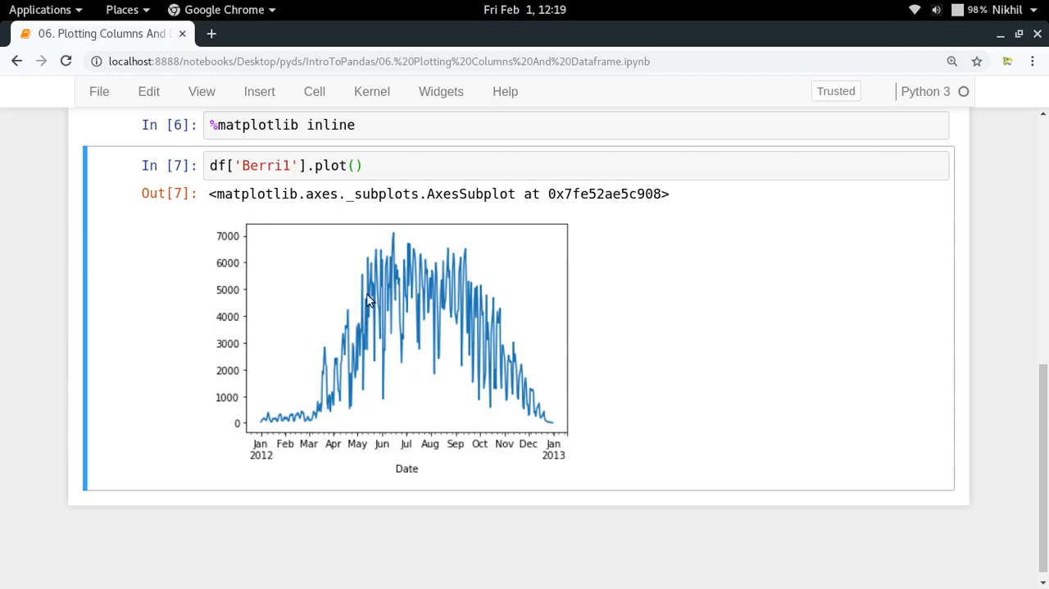
mouse_move(457, 301)
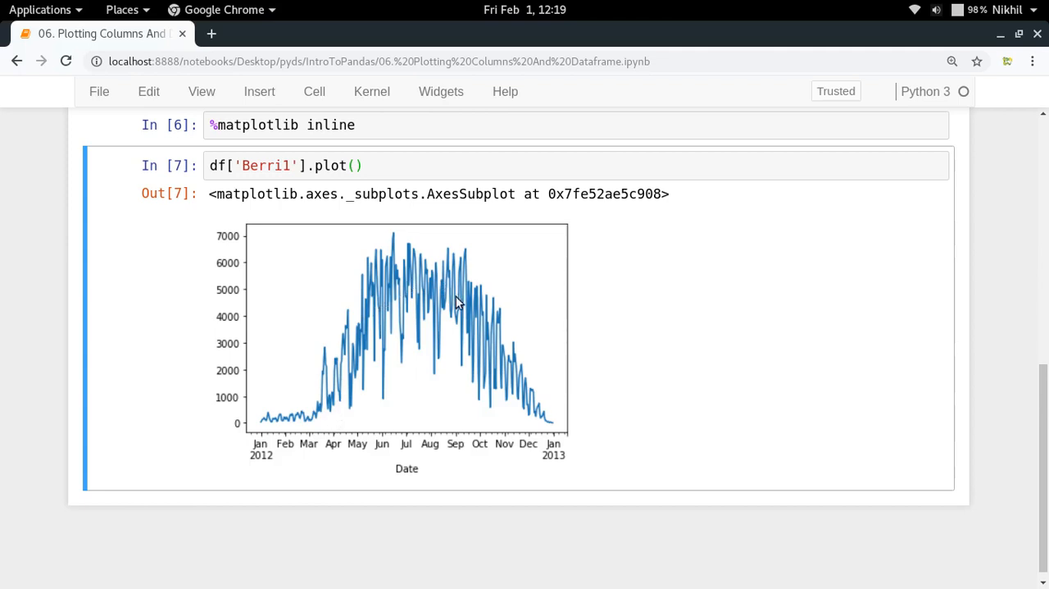
mouse_move(508, 371)
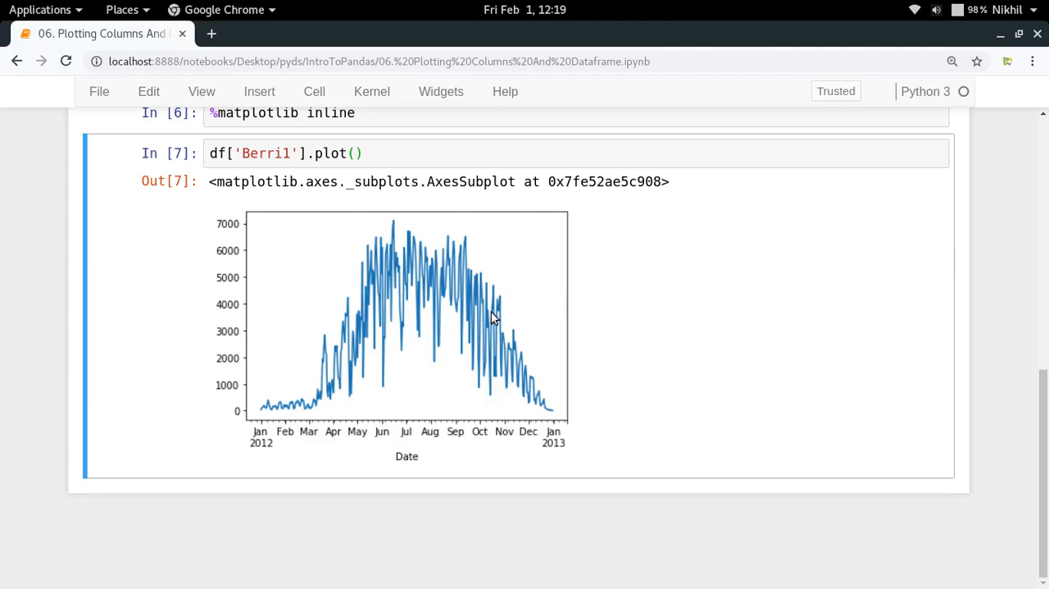
mouse_move(231, 416)
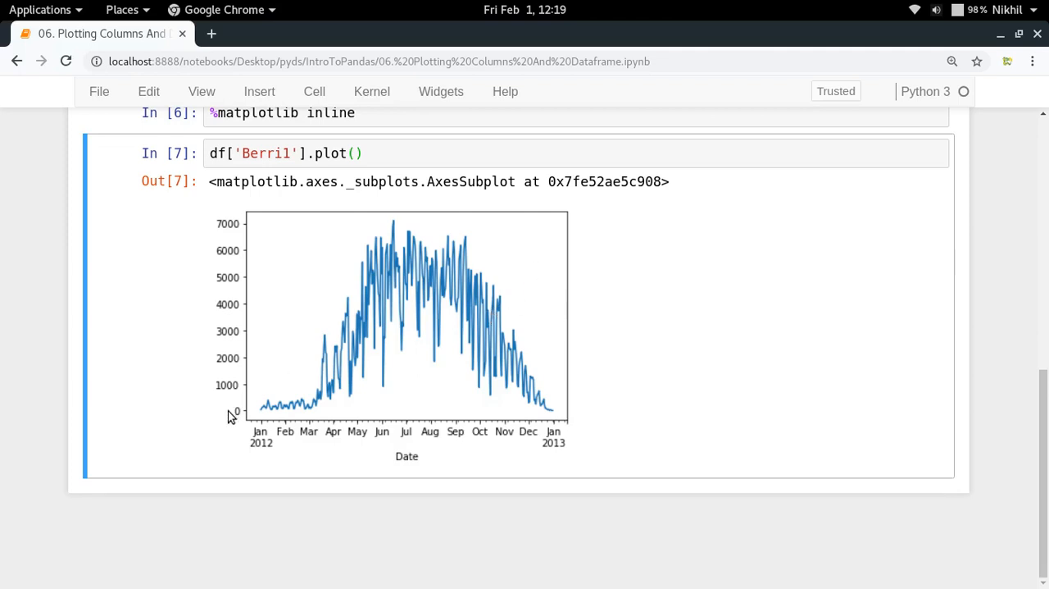
mouse_move(597, 299)
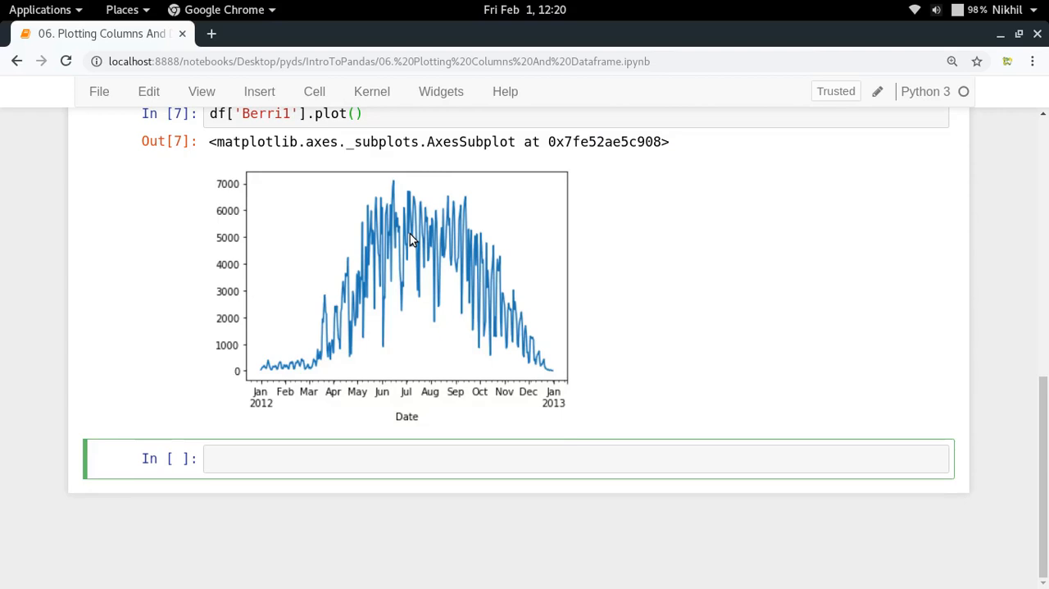
Run df.plot() to chart every bike lane column with a legend
type("df.lot(")
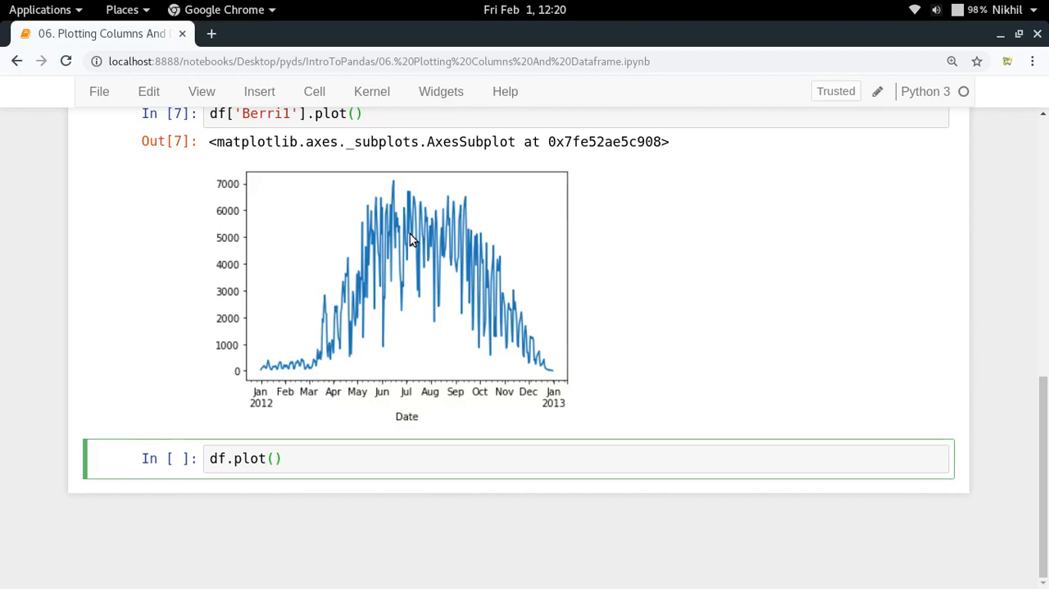
mouse_move(312, 443)
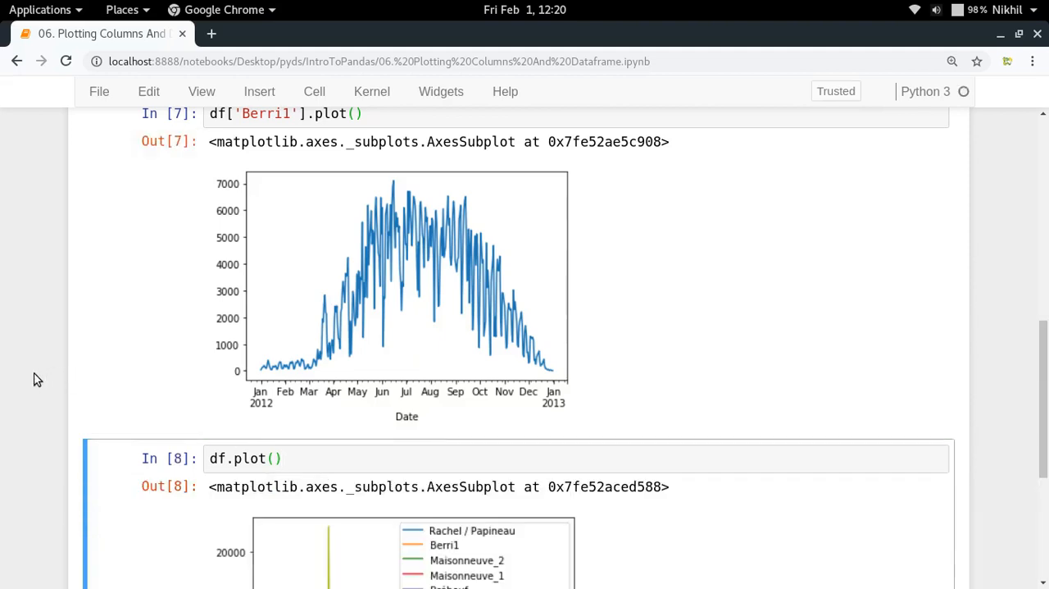
scroll("down", 3)
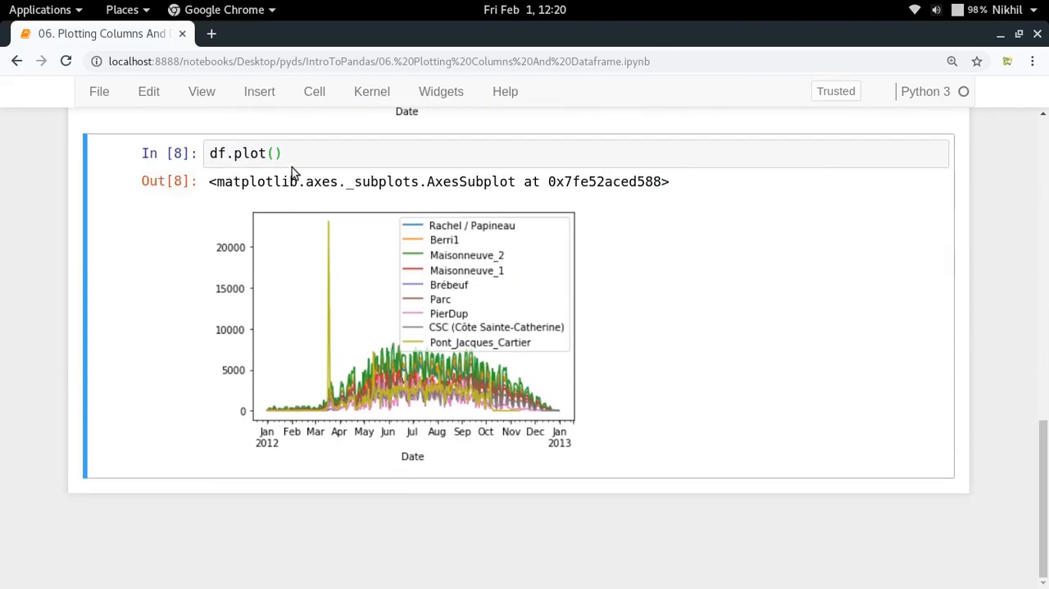
Change the call to df.plot(figsize=(10,8)) and rerun for a larger chart
type("fig")
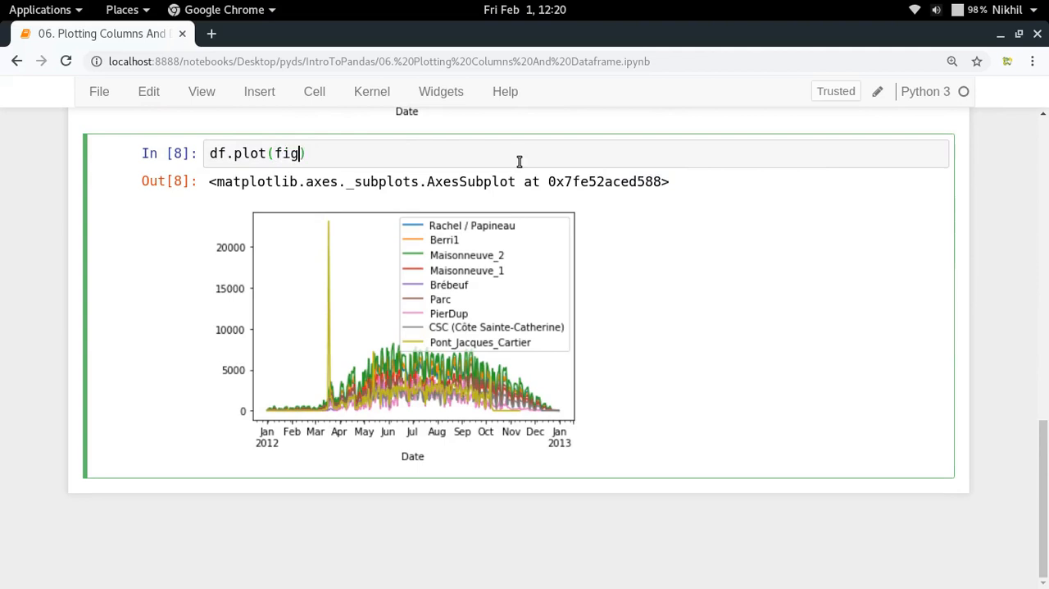
type("size=")
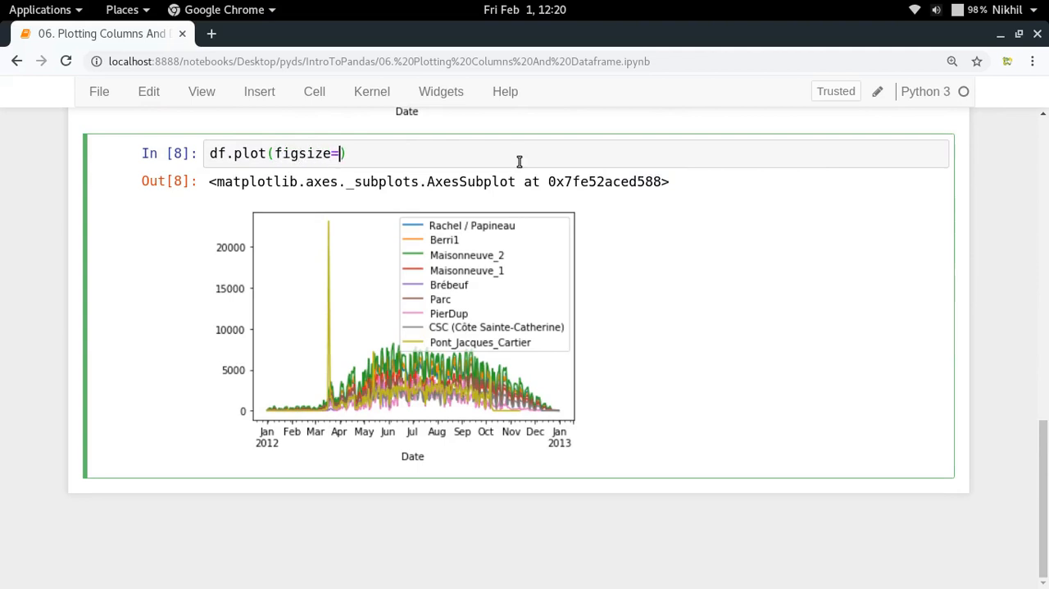
type("()")
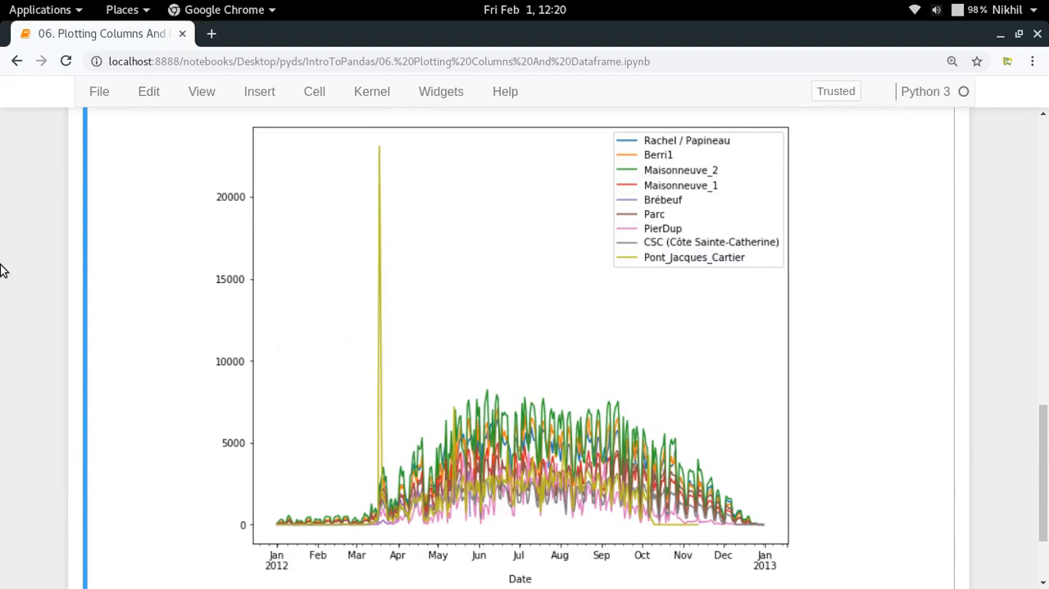
mouse_move(621, 179)
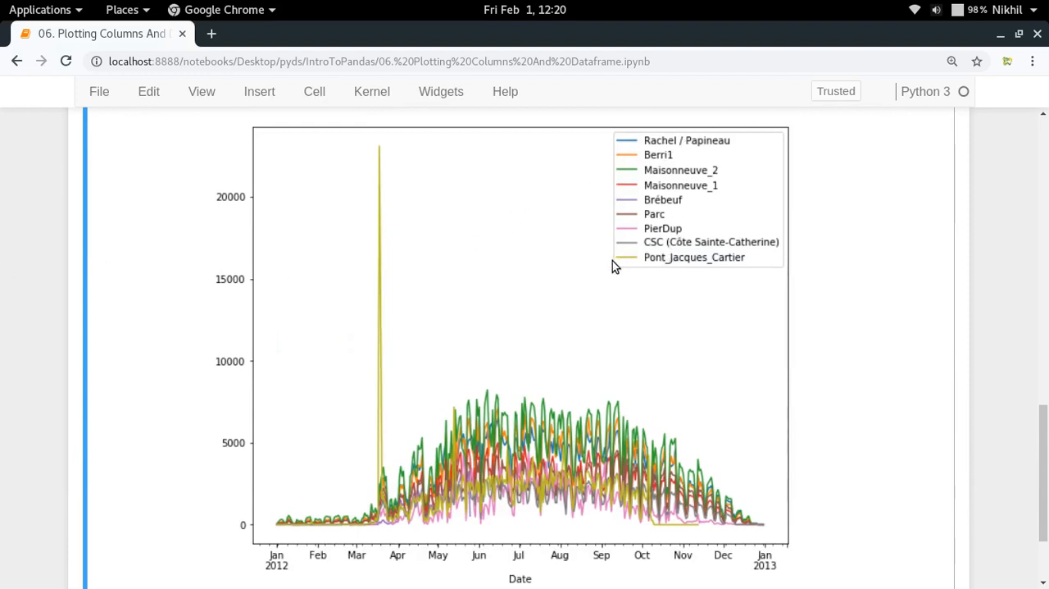
mouse_move(648, 265)
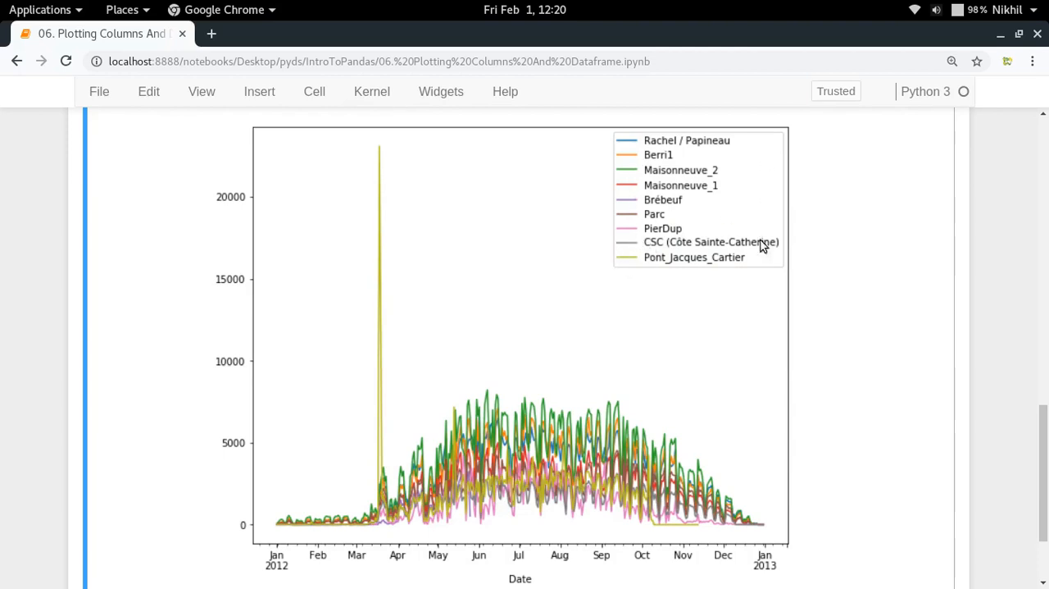
mouse_move(402, 479)
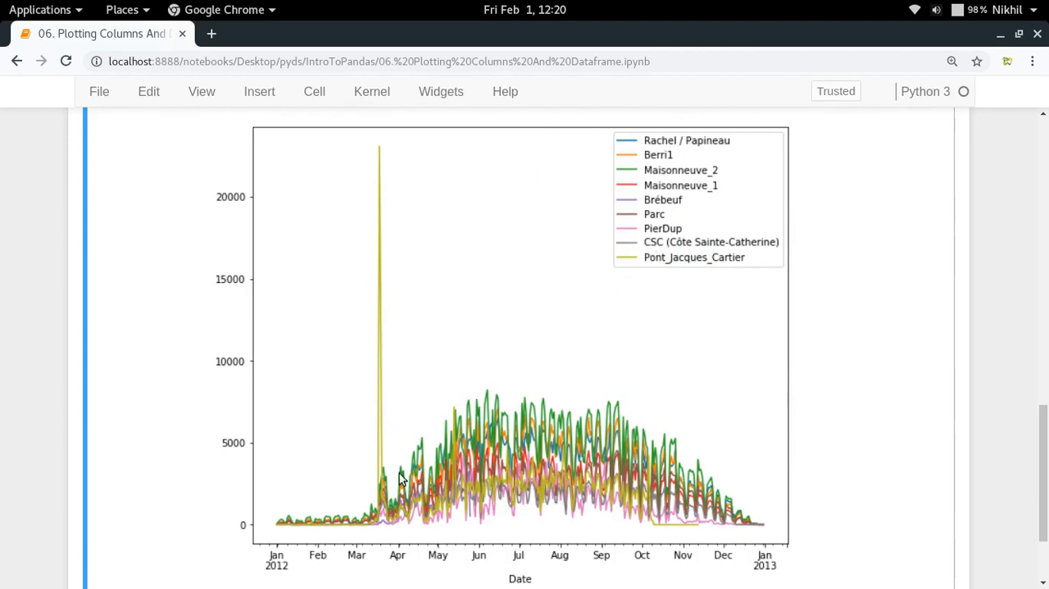
mouse_move(706, 500)
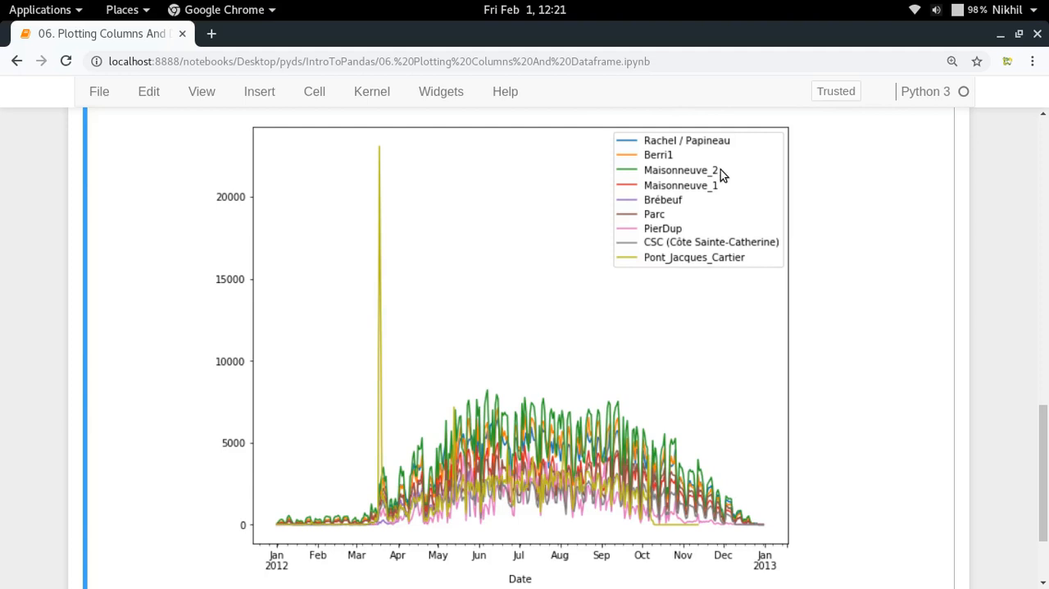
mouse_move(370, 519)
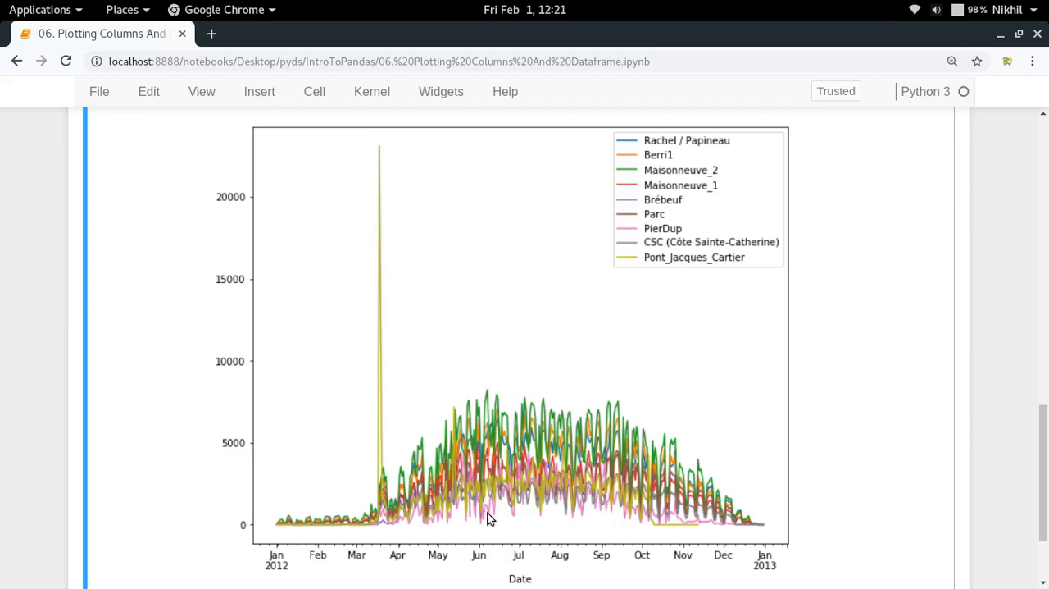
mouse_move(698, 235)
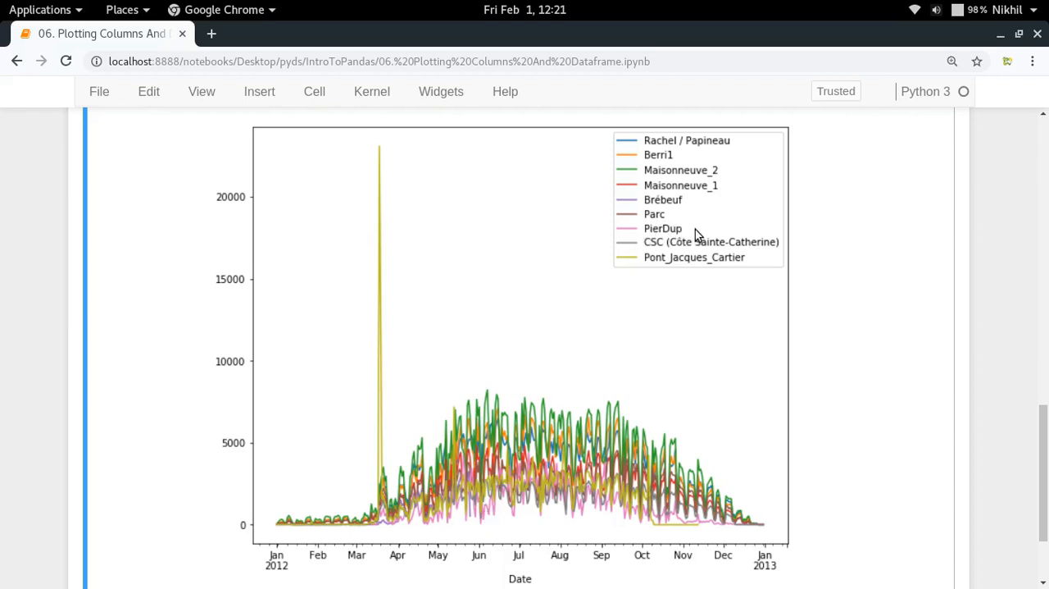
mouse_move(523, 494)
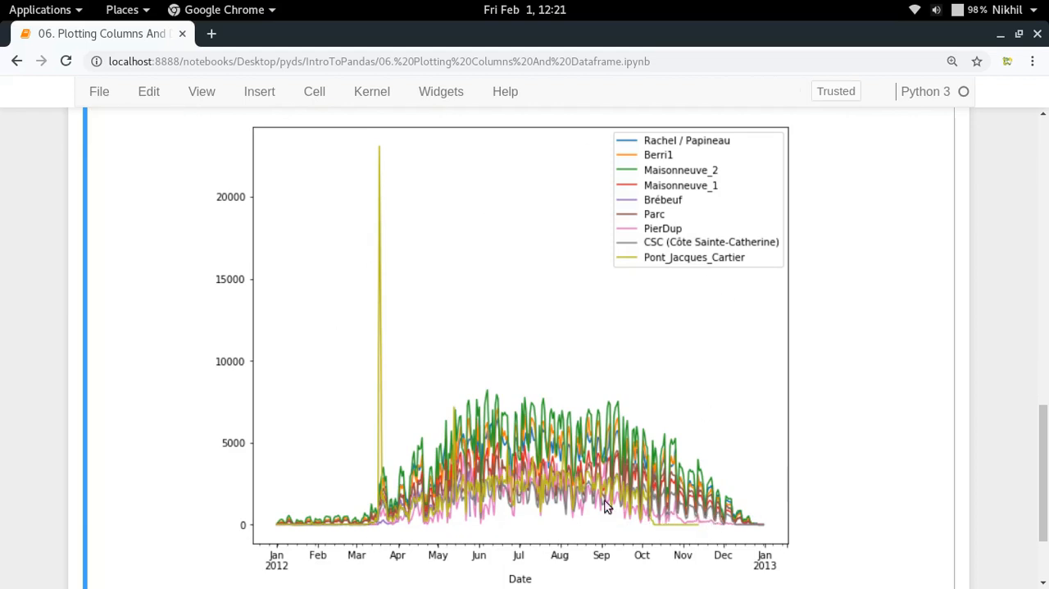
mouse_move(426, 440)
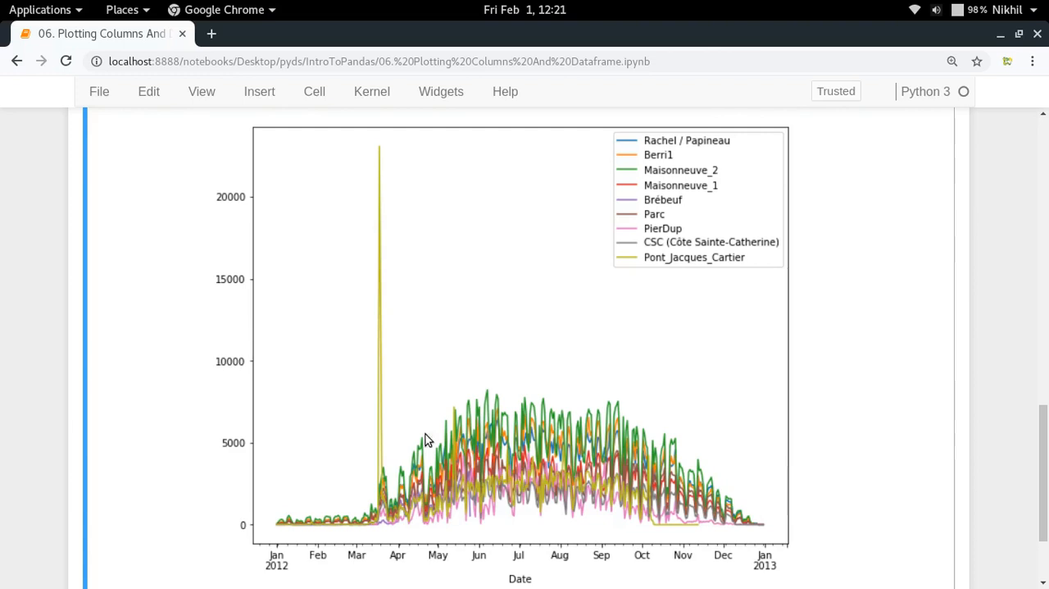
mouse_move(340, 381)
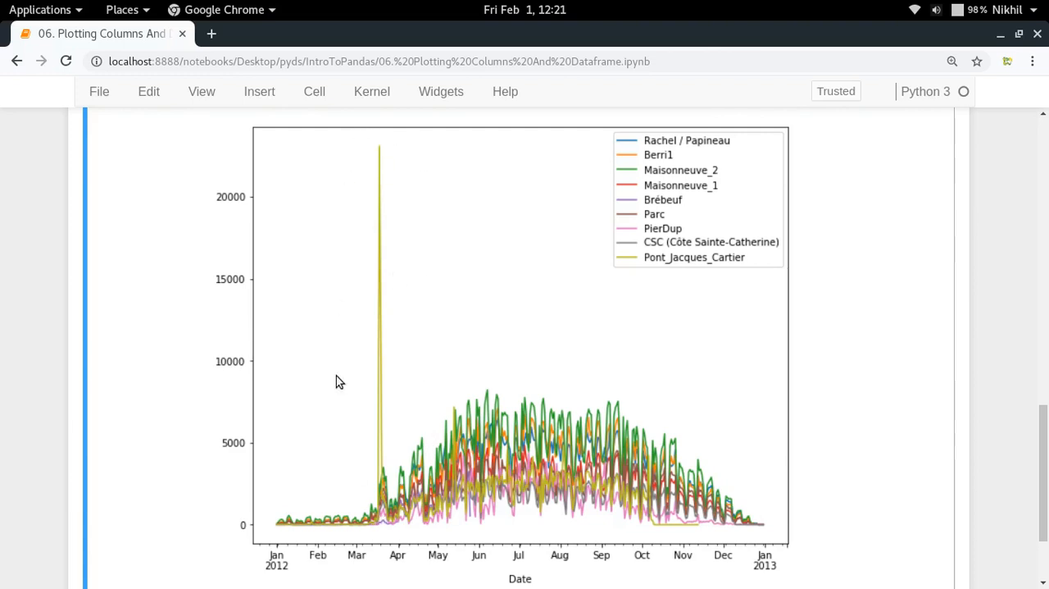
mouse_move(443, 362)
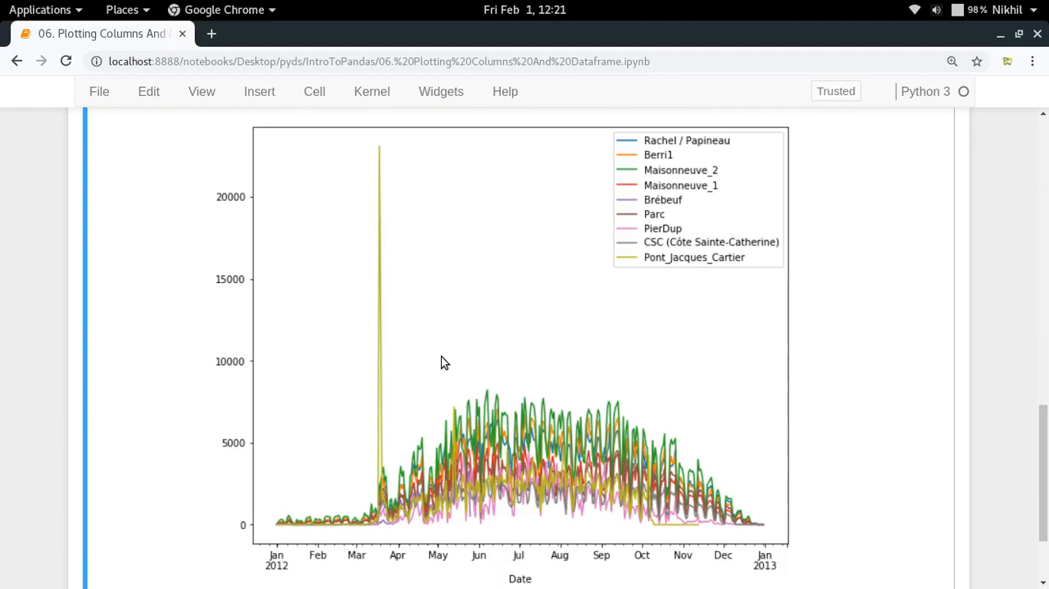
mouse_move(588, 317)
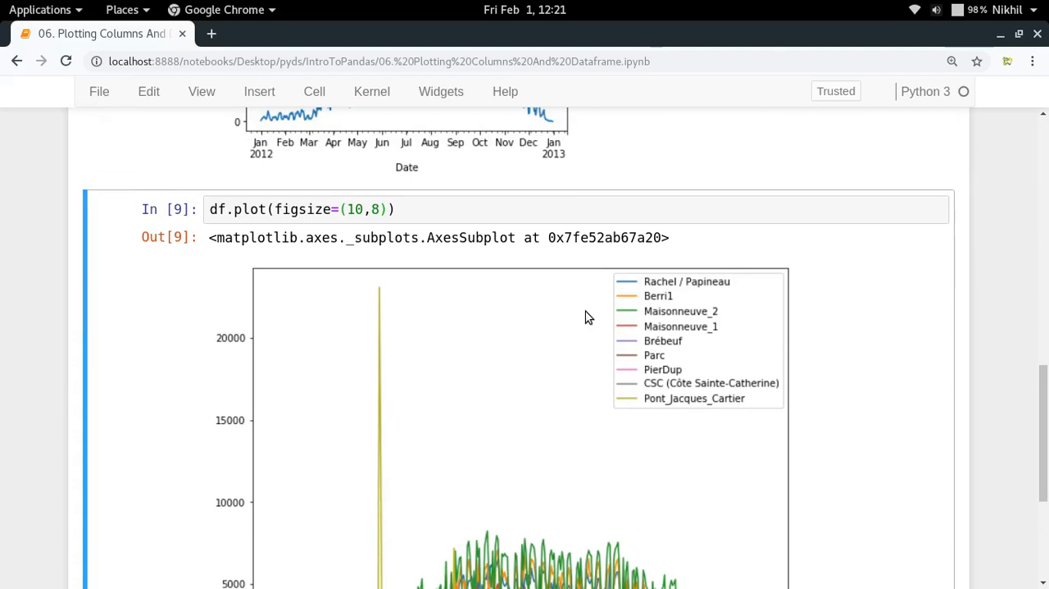
scroll("up", 3)
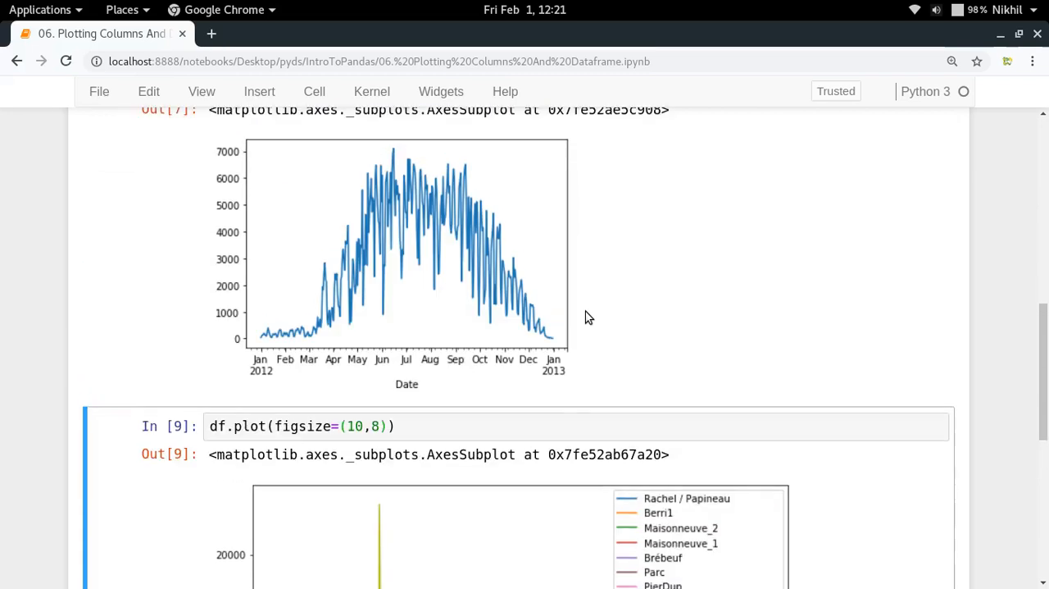